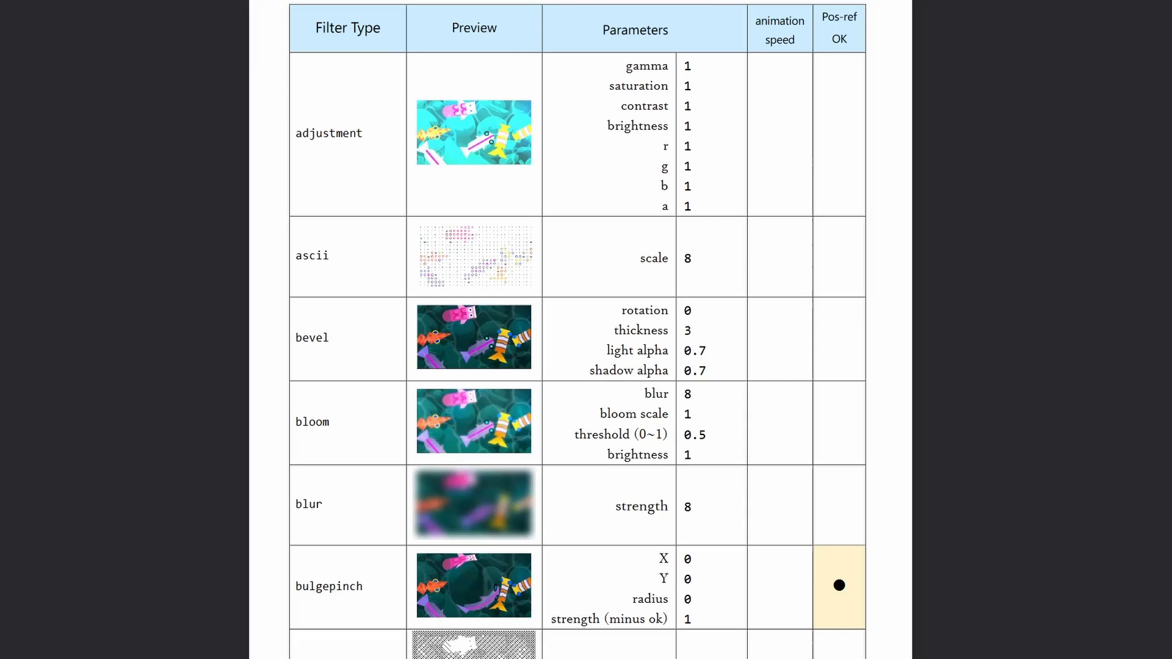
Step: Scroll the filter reference PDF down until the crt filter row and its parameters are visible
scroll("down", 3)
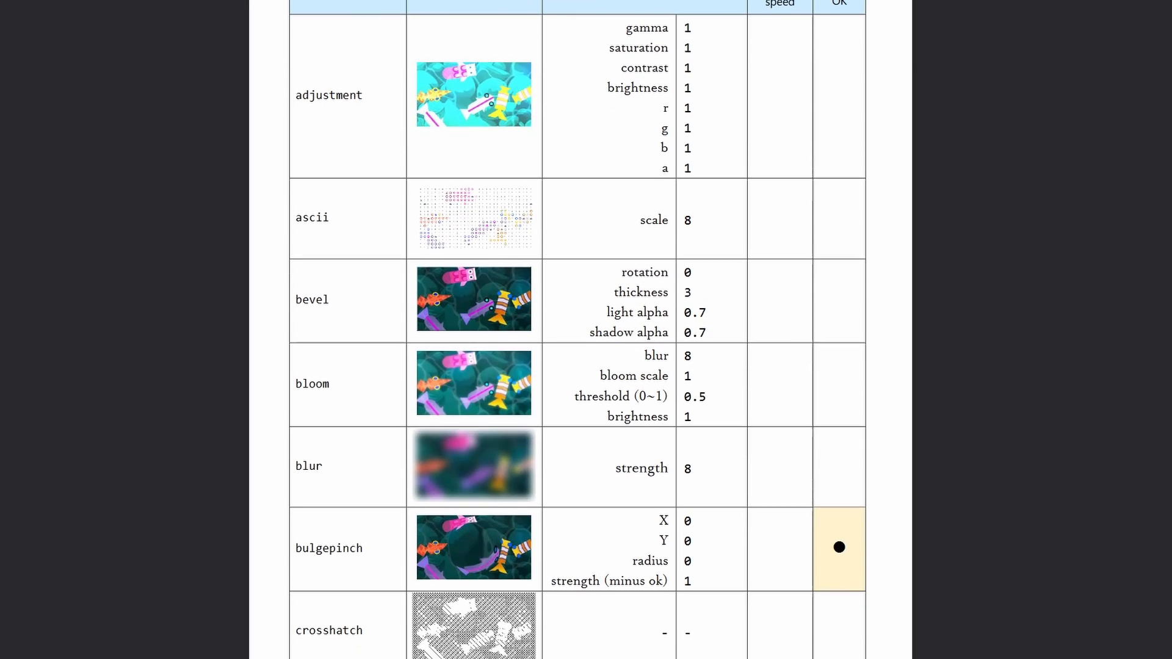
scroll("down", 3)
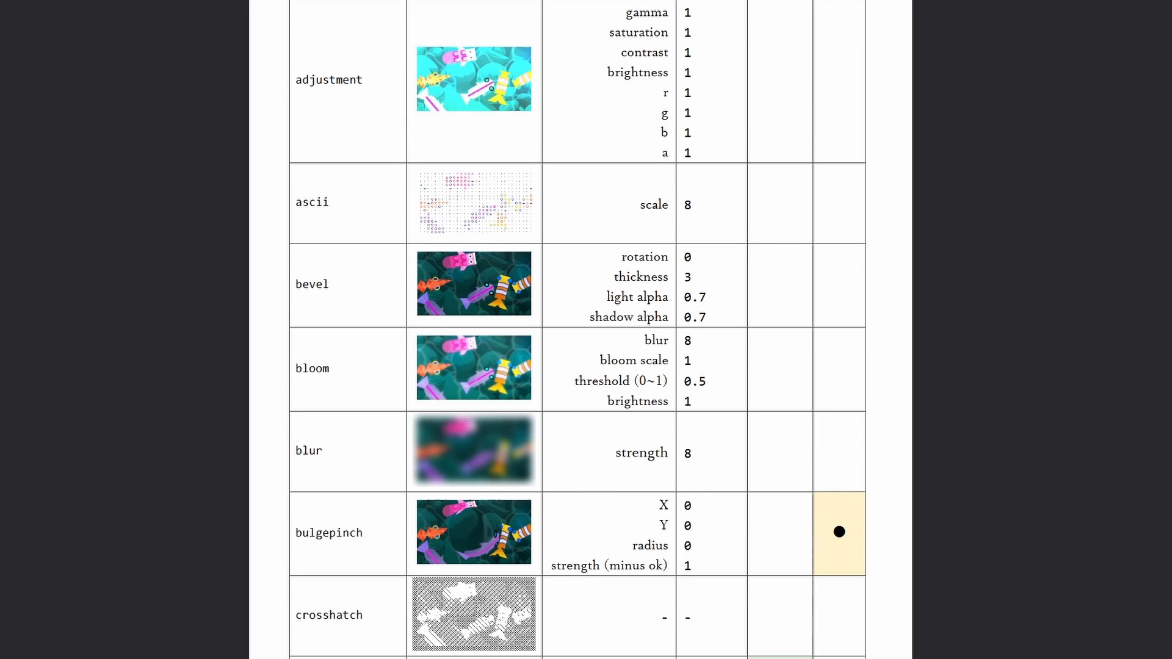
scroll("down", 3)
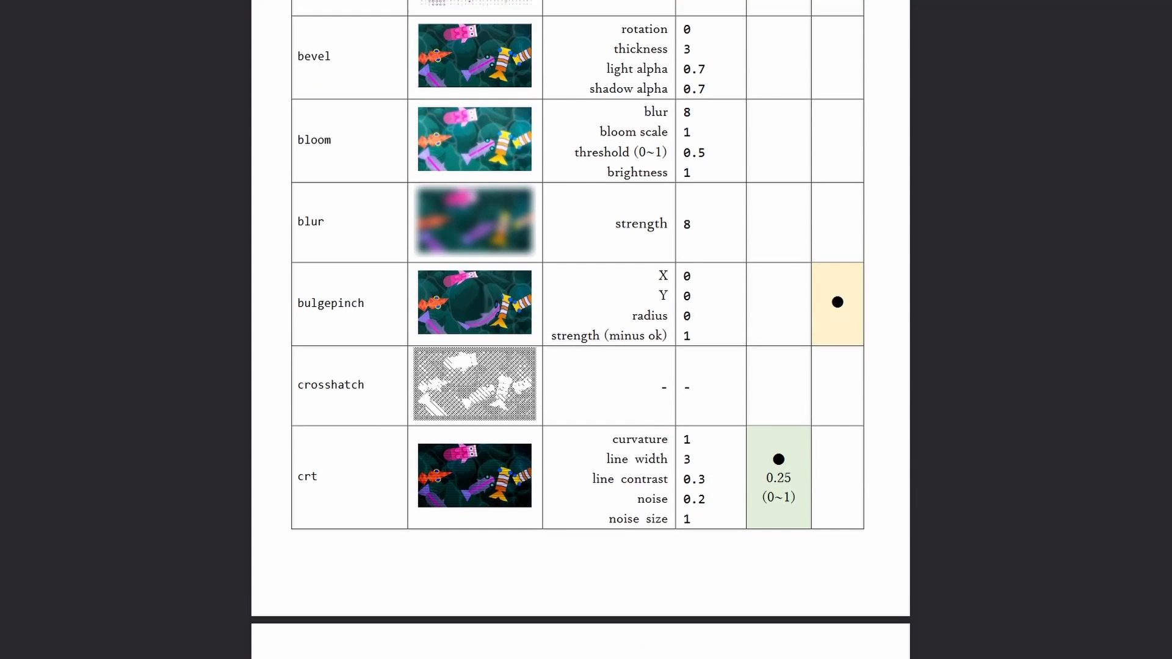
scroll("down", 3)
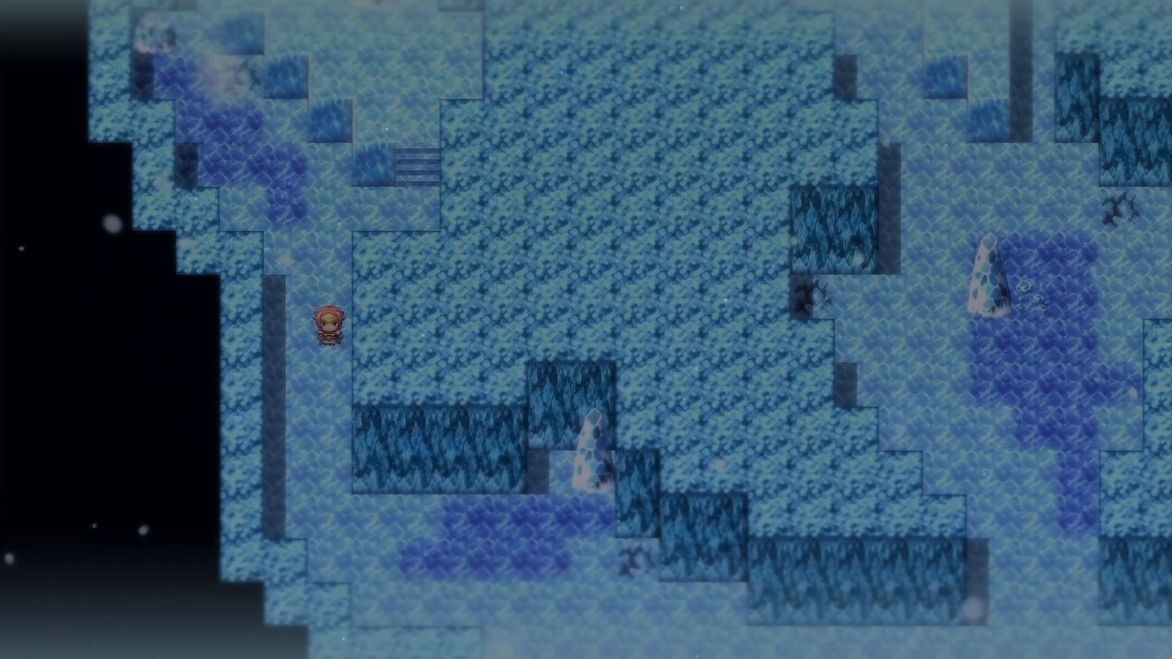
Step: Walk the hero further down through the blue ice cave in the playtest
key("Down")
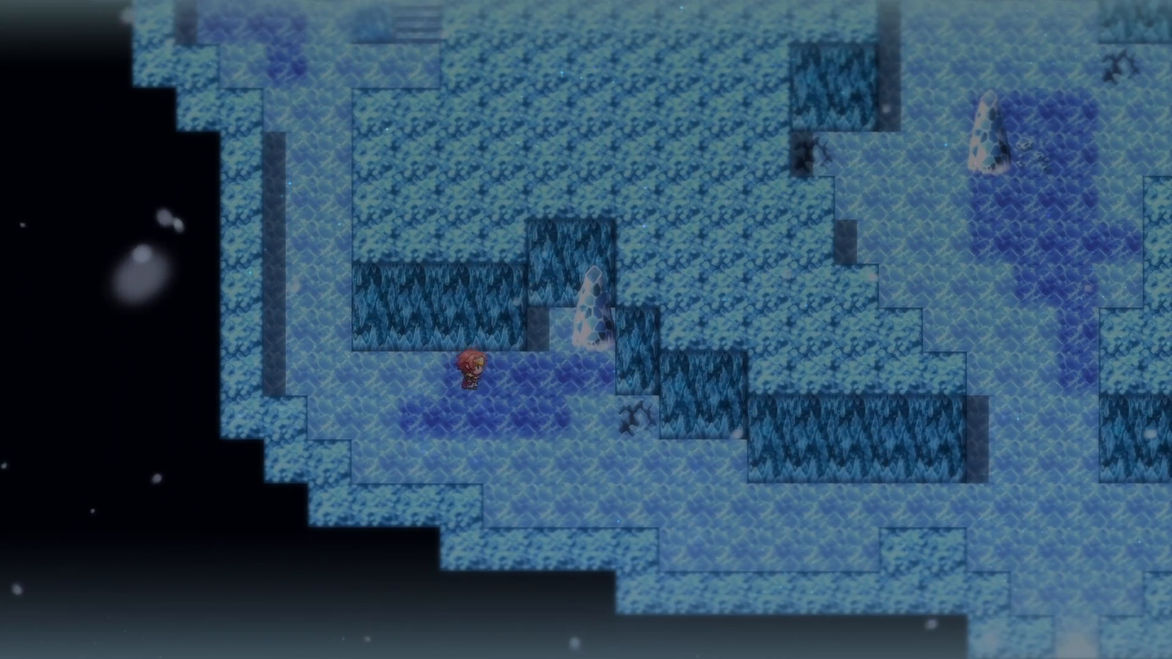
key("Down")
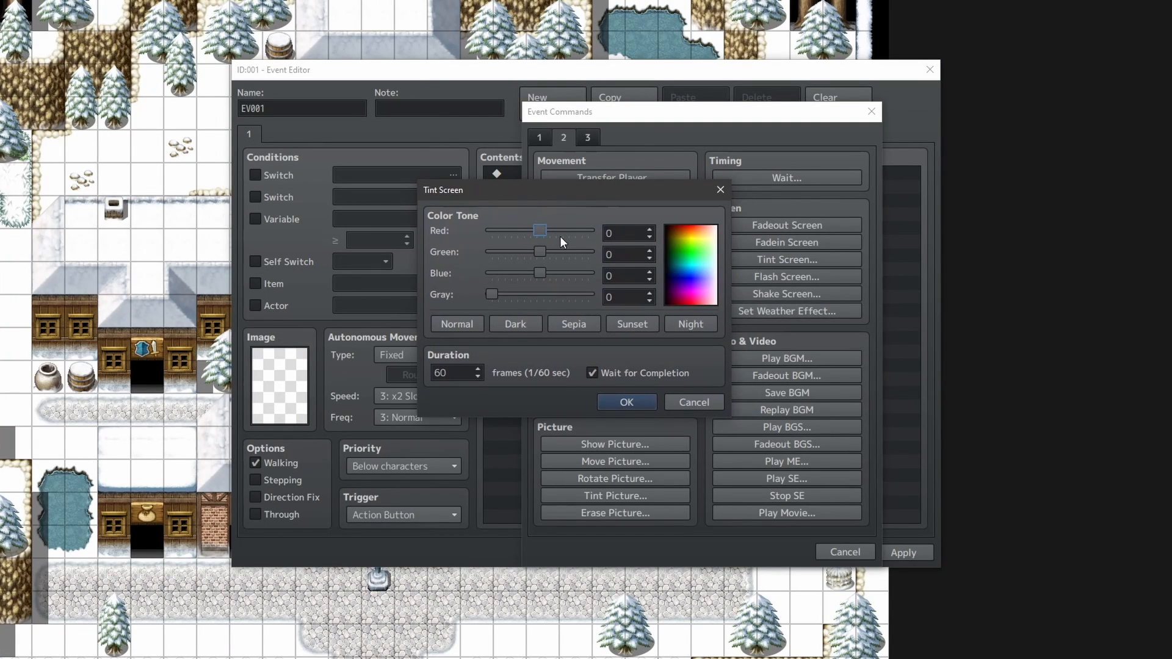
mouse_move(605, 233)
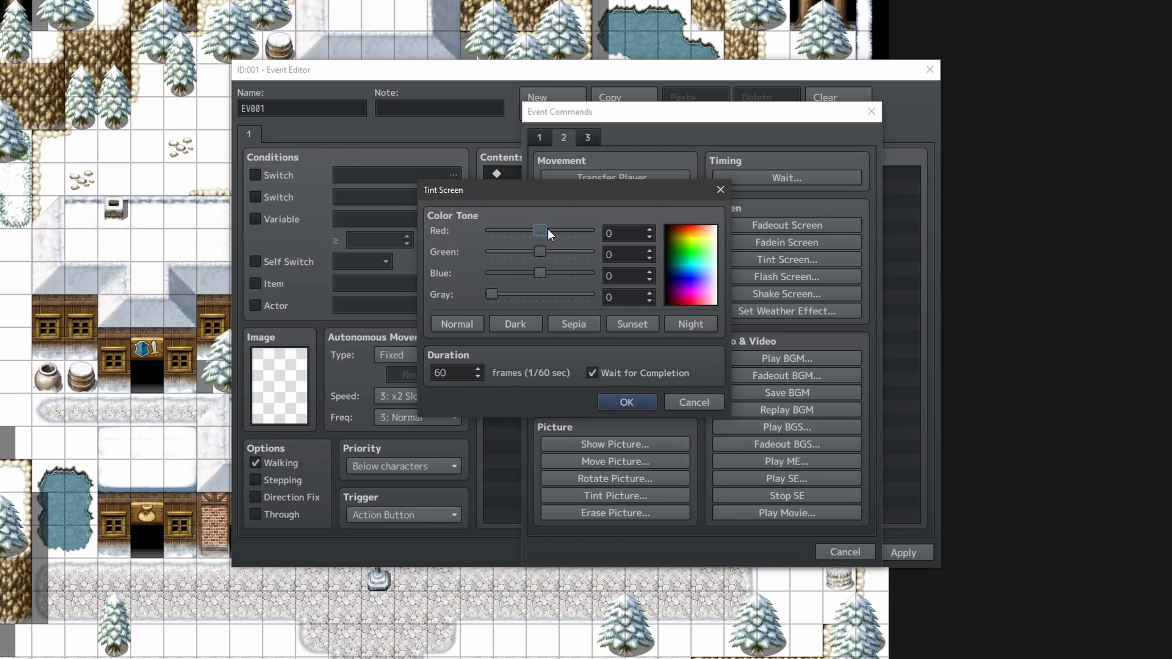
Step: Test the Red slider across its range, then settle the tint tones around -50 red, green and blue
left_click_drag(540, 230, 588, 230)
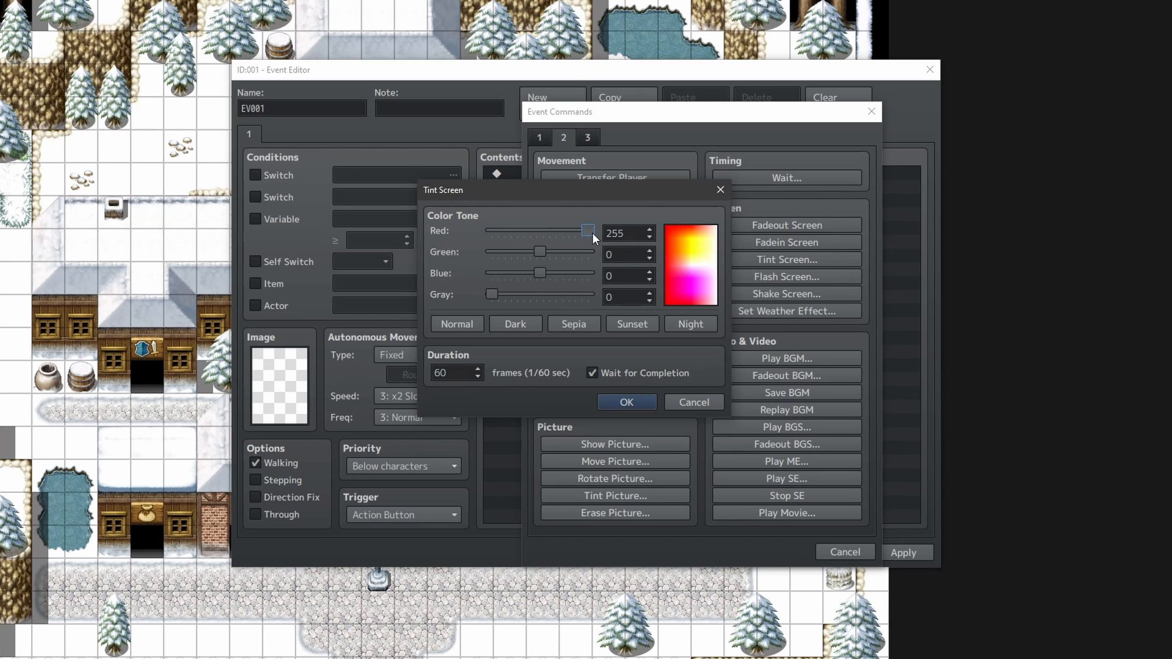
left_click_drag(588, 230, 540, 230)
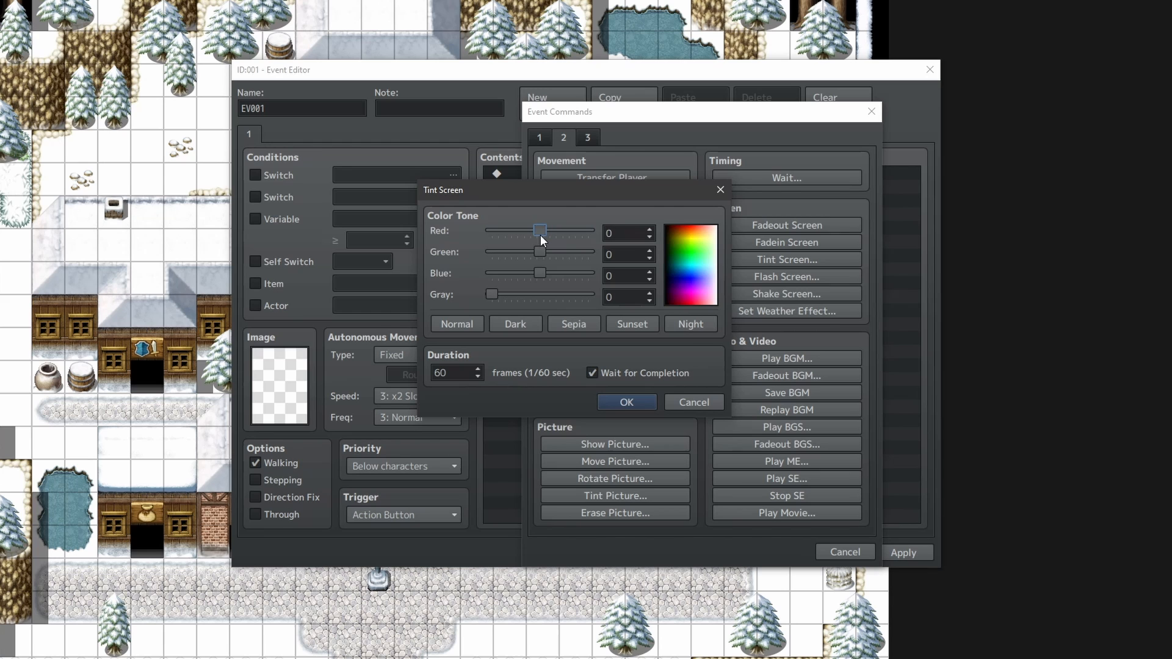
left_click_drag(540, 231, 490, 231)
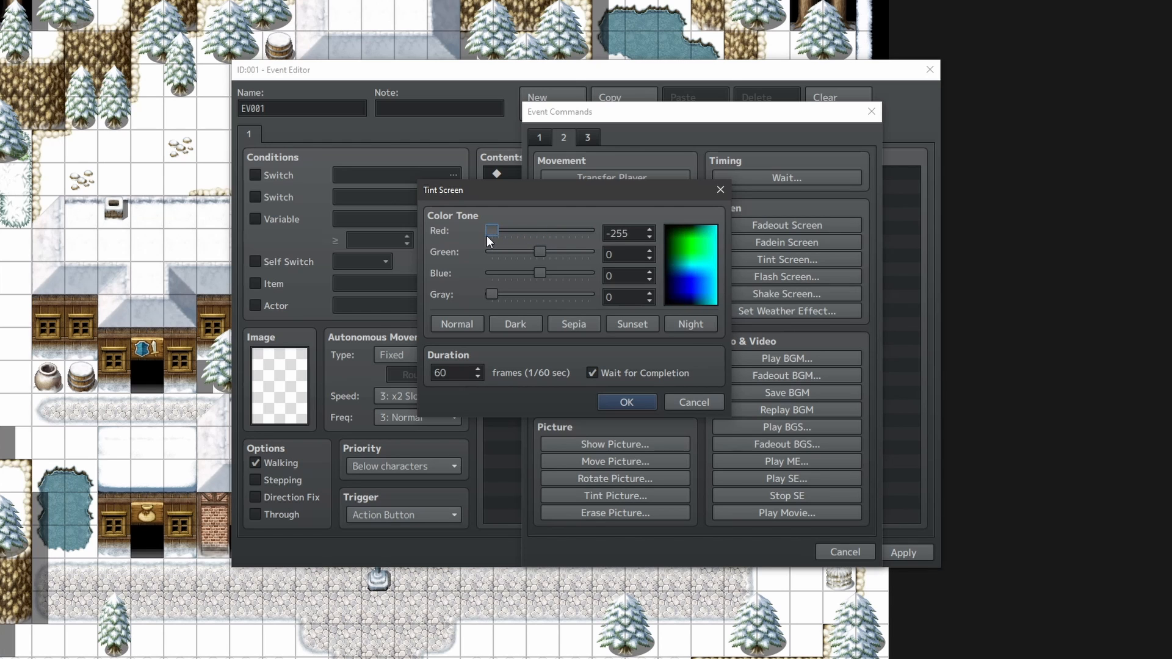
left_click_drag(492, 231, 588, 230)
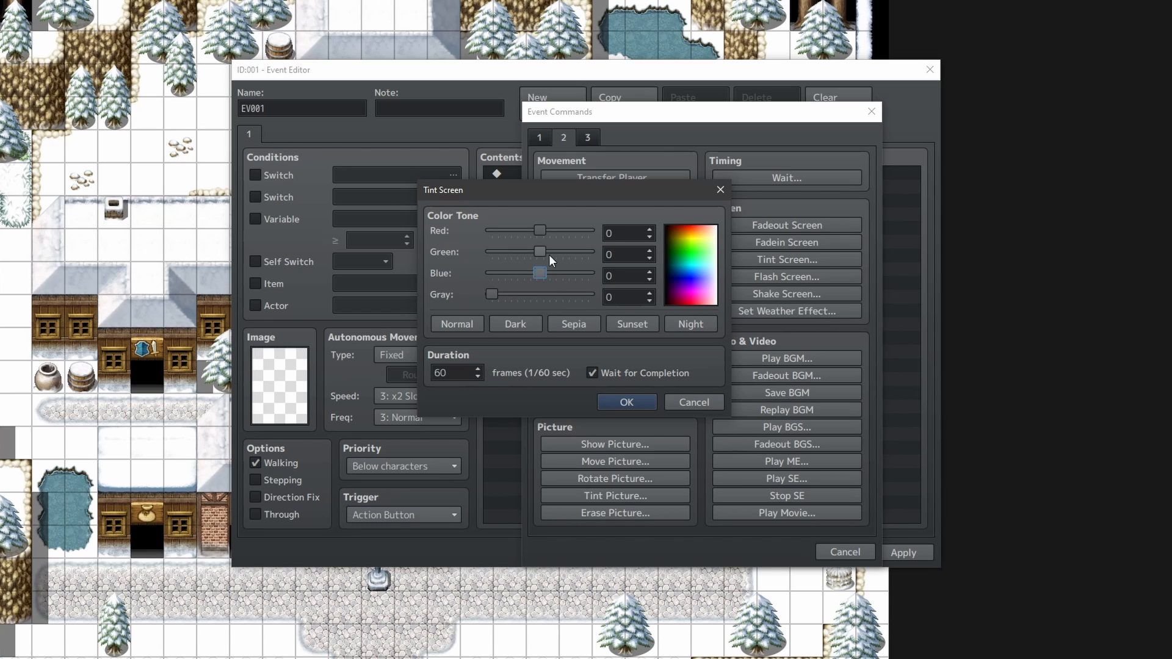
left_click_drag(541, 230, 545, 230)
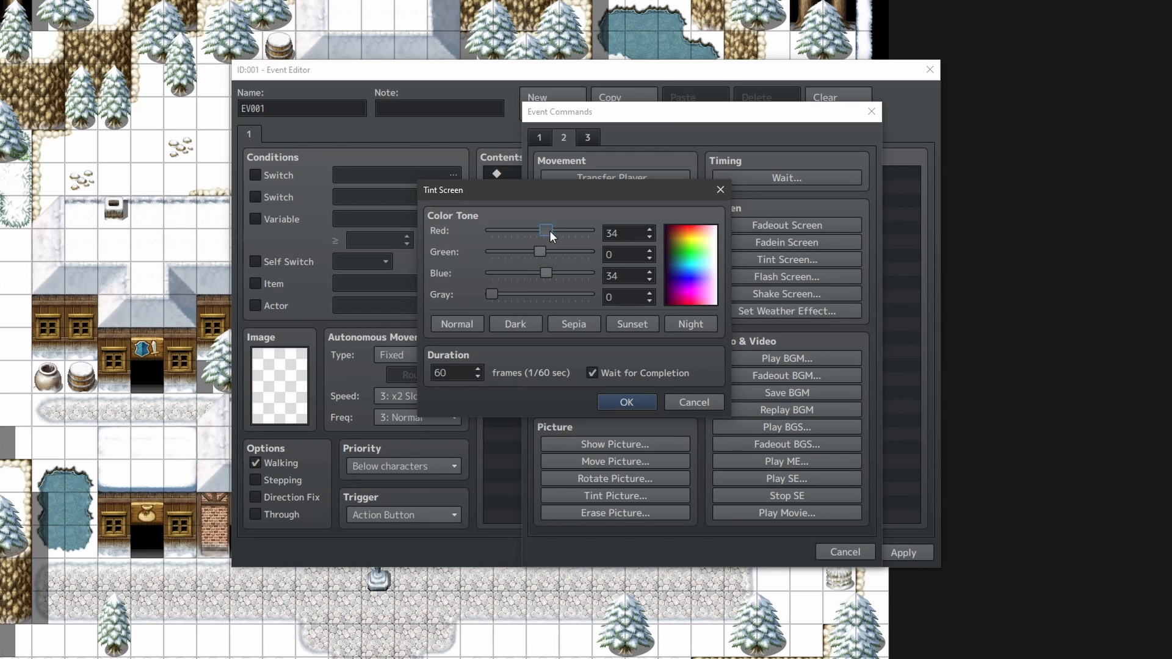
left_click_drag(545, 230, 559, 230)
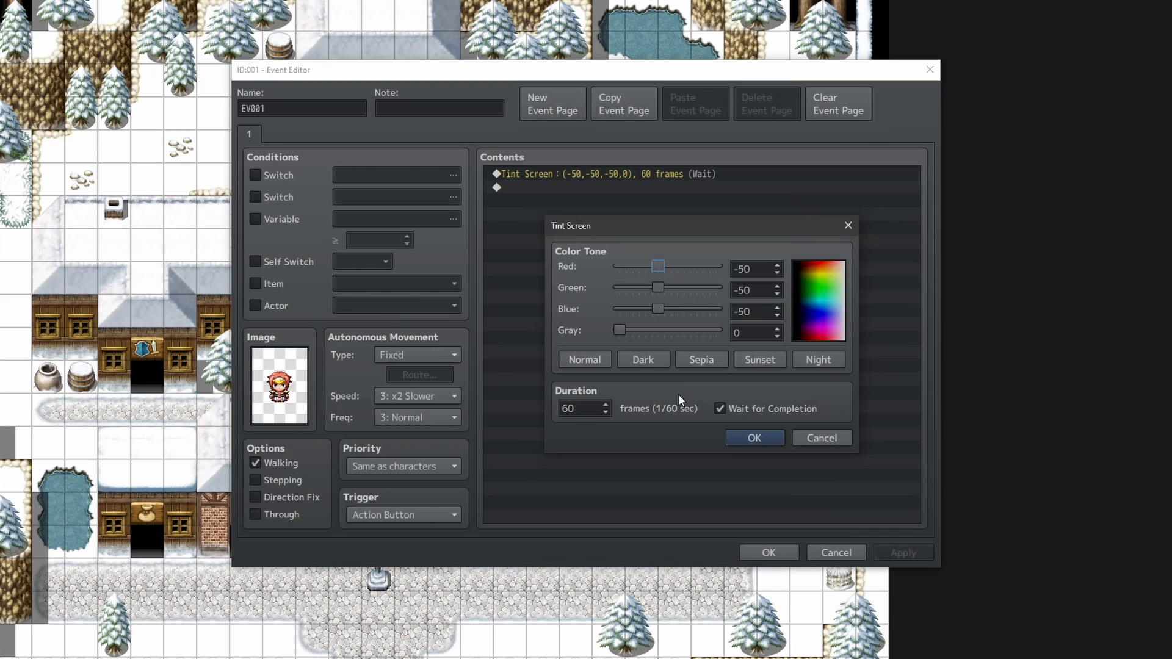
Step: Set the tint duration to 1 frame with red, green and blue at 40 and confirm it
left_click(753, 437)
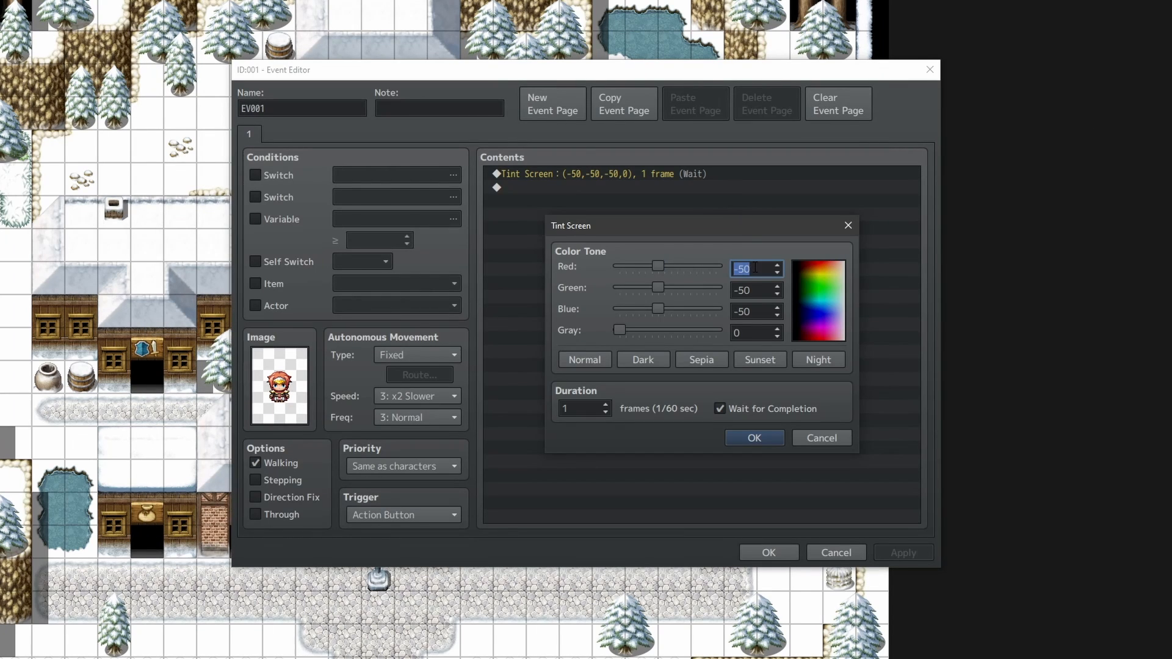
left_click_drag(659, 266, 674, 266)
type("40")
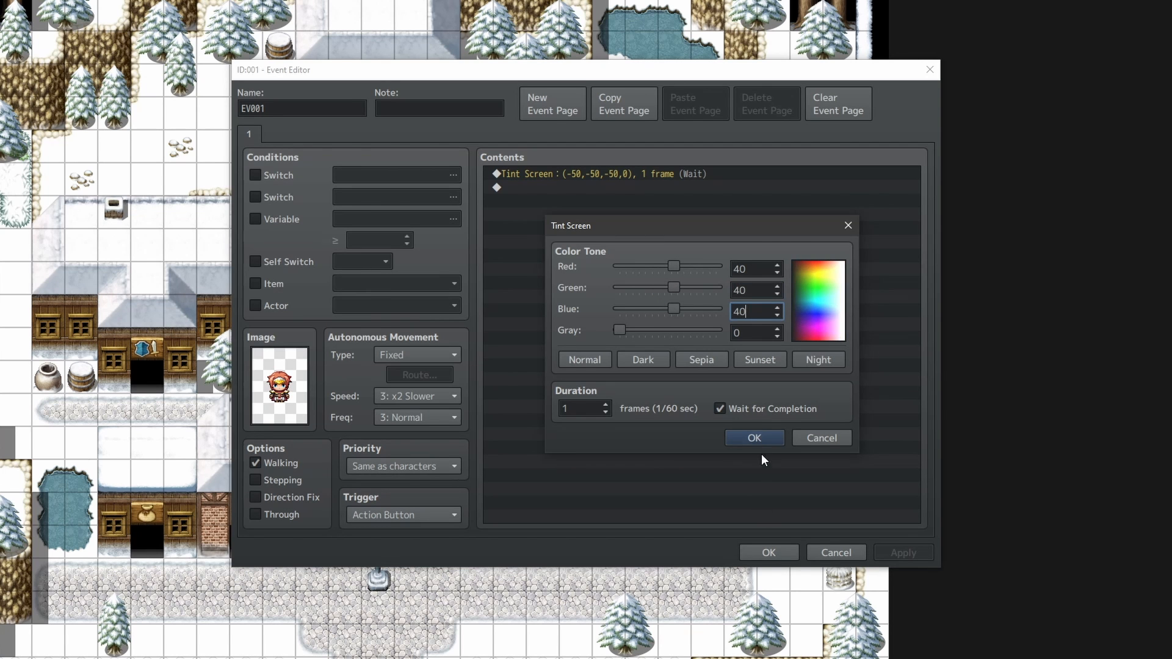
left_click(752, 437)
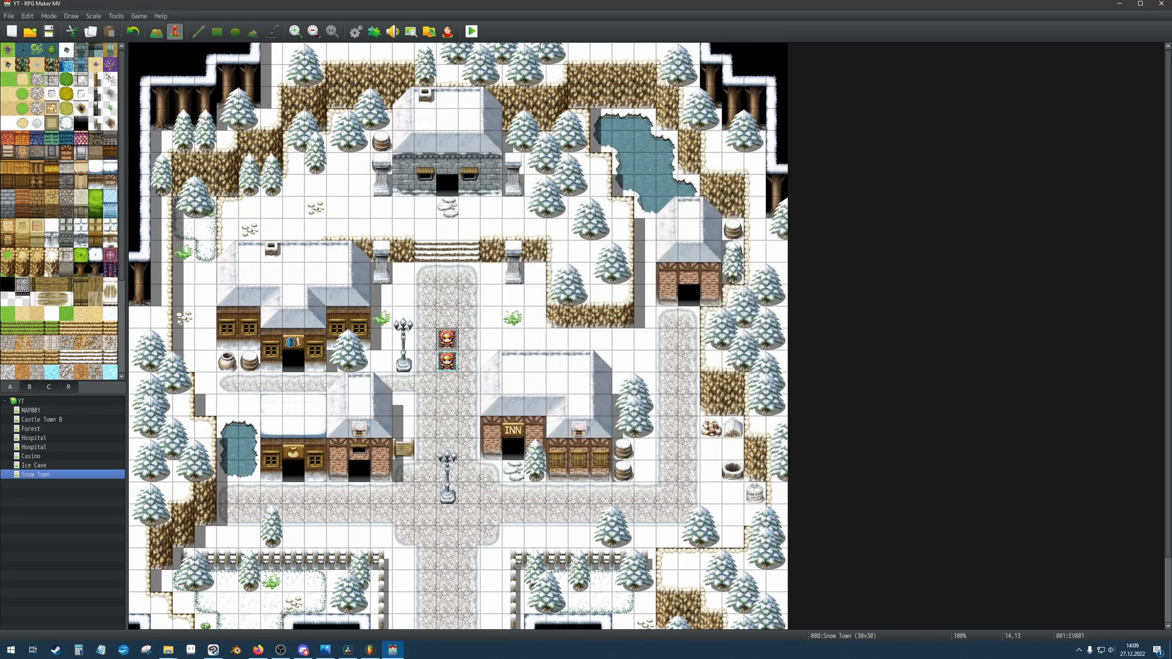
Step: Start a playtest of Snow Town showing the TEST text with orange and mint-green overlays
left_click(469, 31)
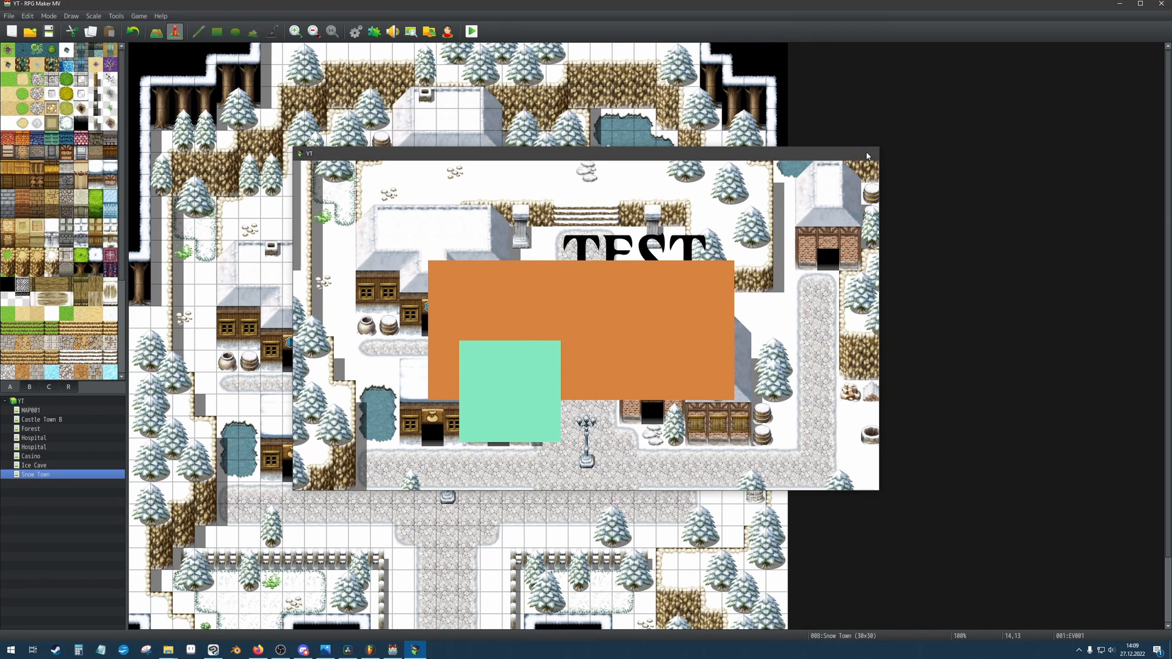